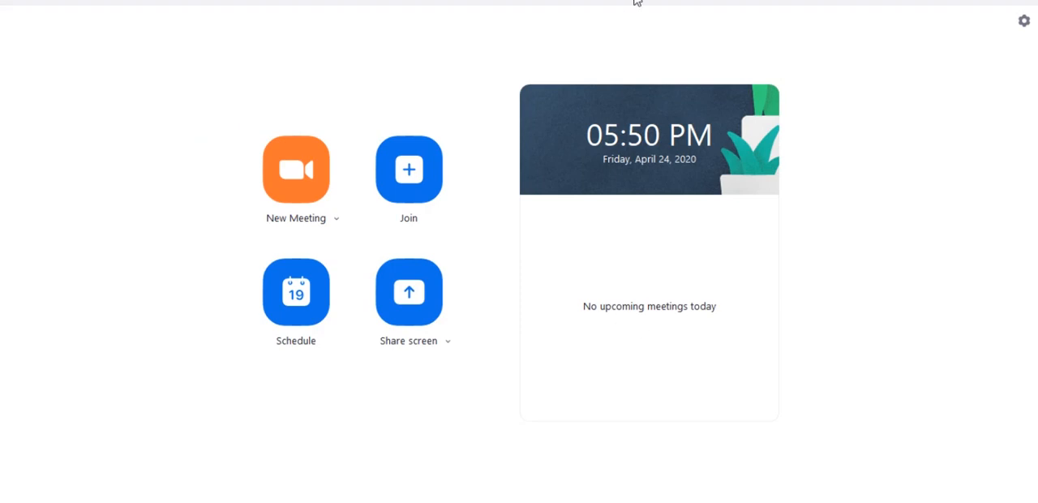
# Step: Go through Contacts to the Chat area and show the Contact Requests list with a pending request
pyautogui.click(647, 12)
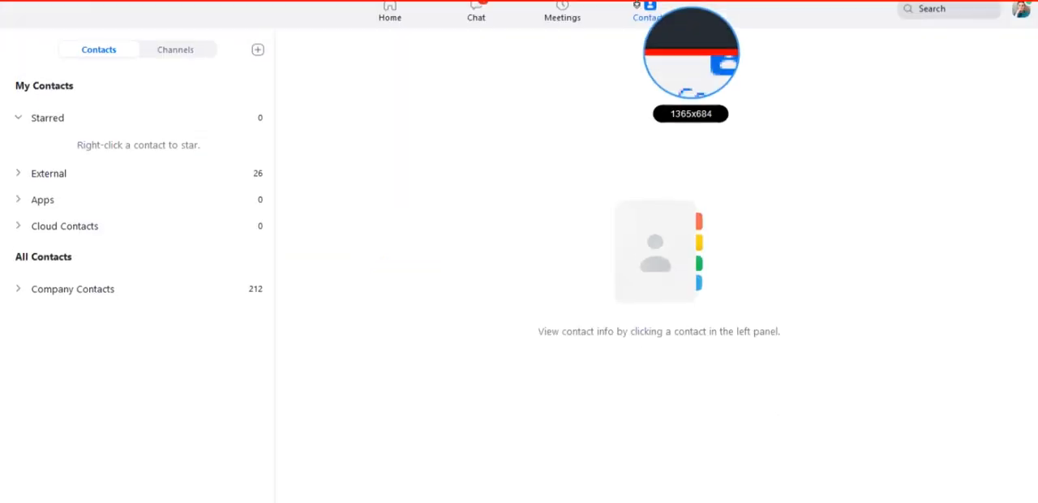
pyautogui.click(389, 15)
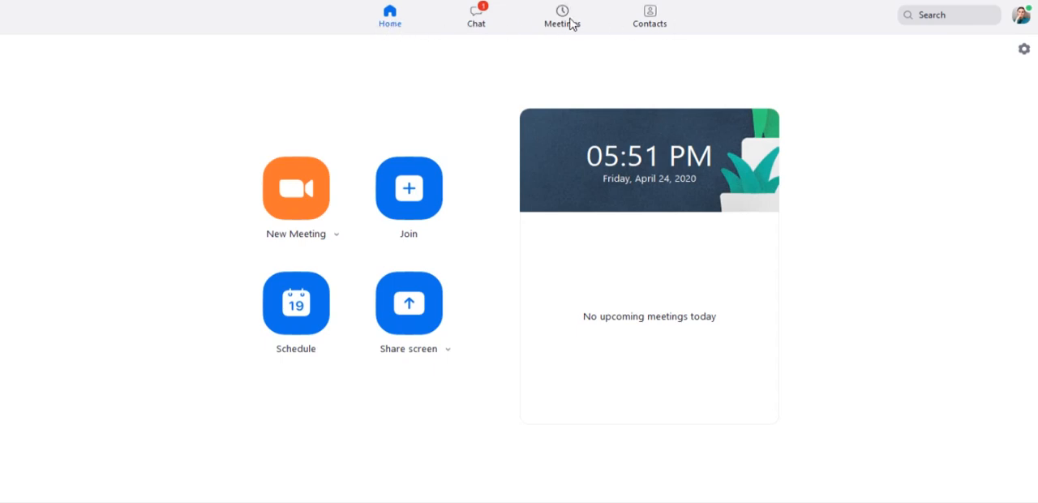
pyautogui.moveTo(641, 30)
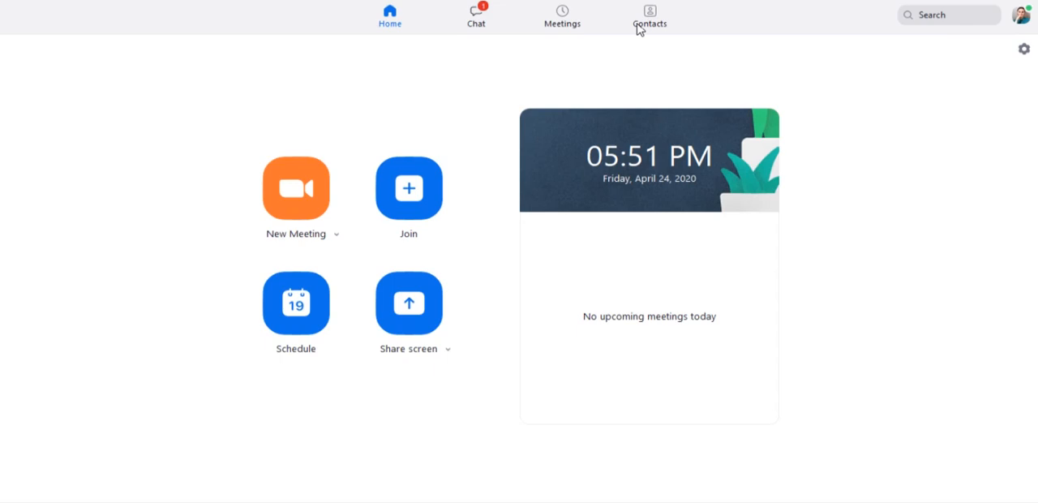
pyautogui.click(649, 15)
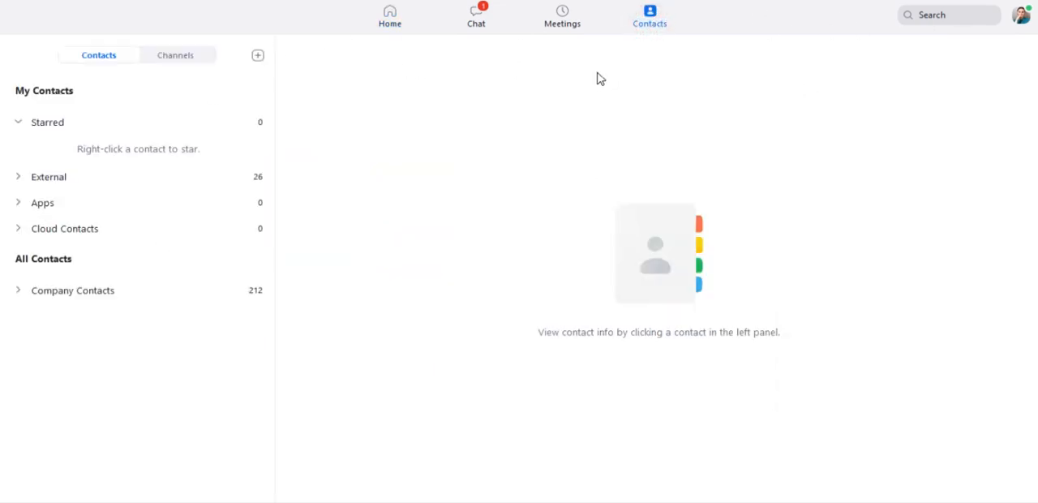
pyautogui.click(477, 16)
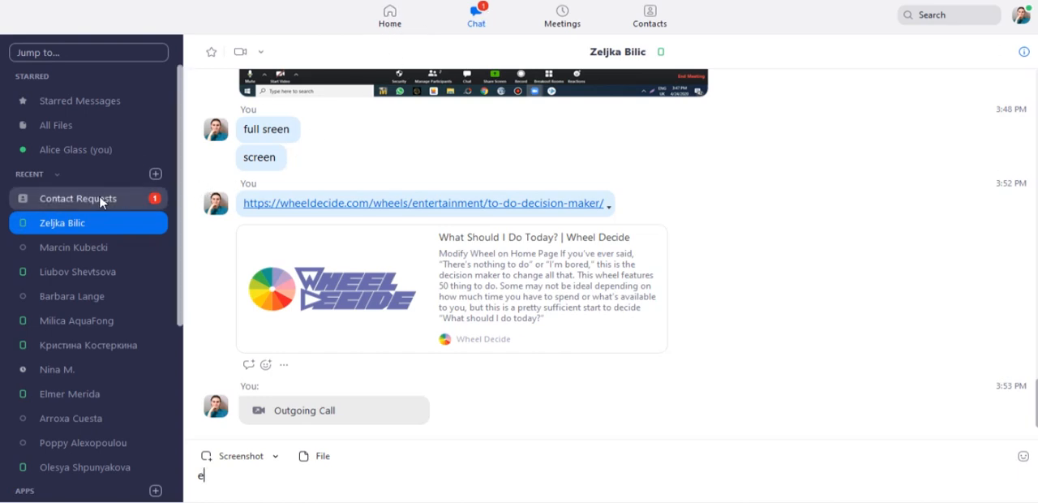
pyautogui.click(78, 198)
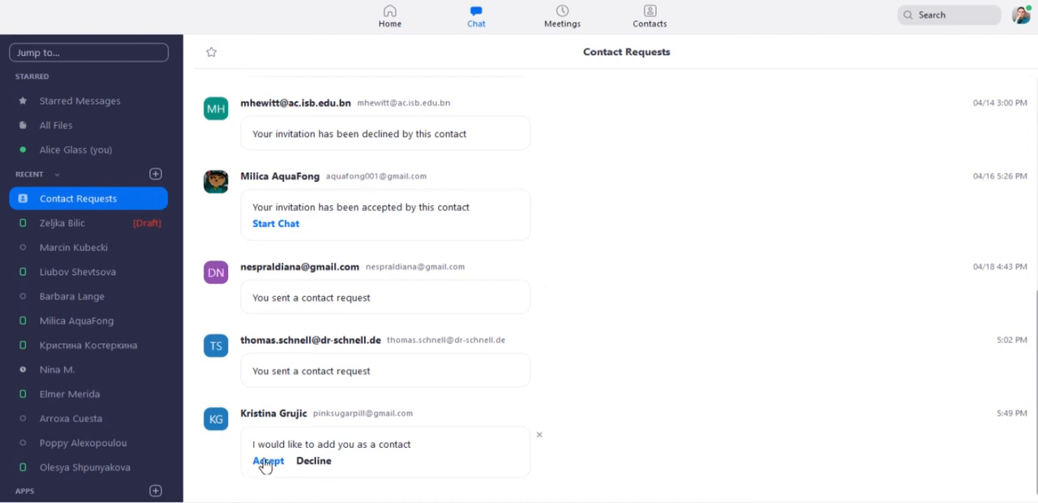
pyautogui.click(268, 461)
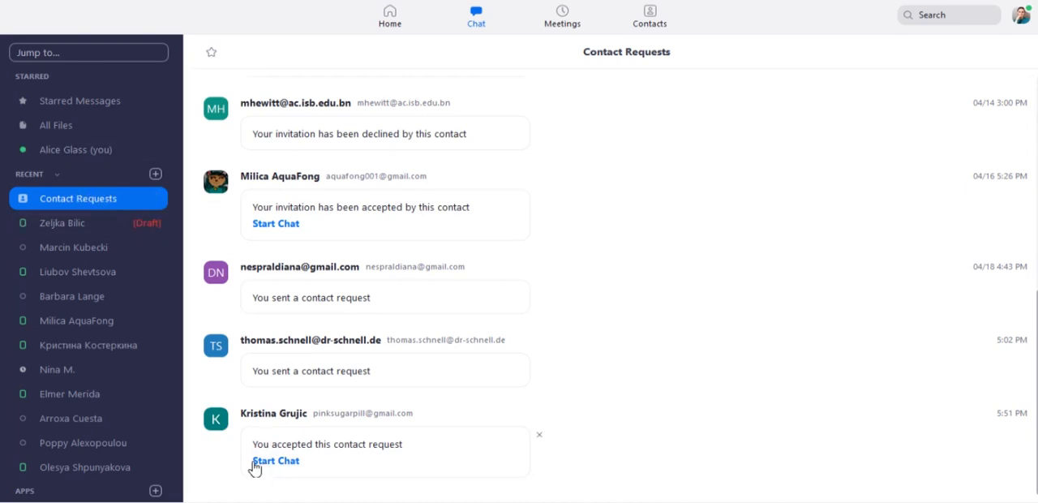
pyautogui.click(276, 461)
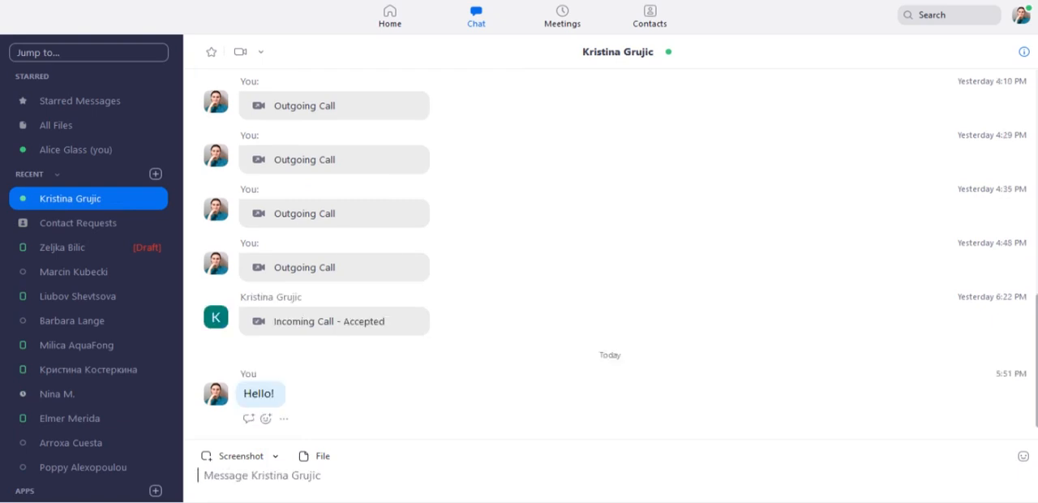
pyautogui.moveTo(78, 222)
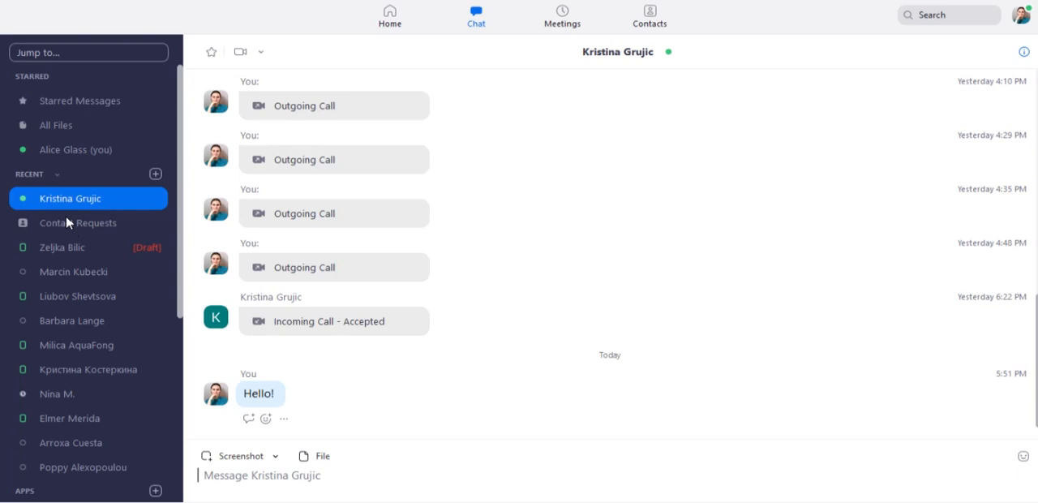
# Step: Return via Home and Chat to Contact Requests, now listing the accepted request with its Start Chat link
pyautogui.click(78, 222)
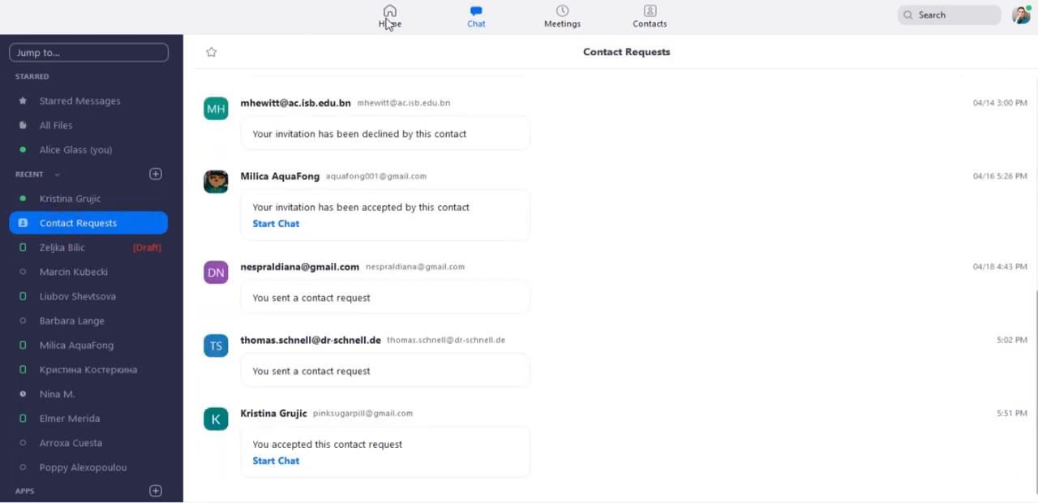
pyautogui.click(389, 14)
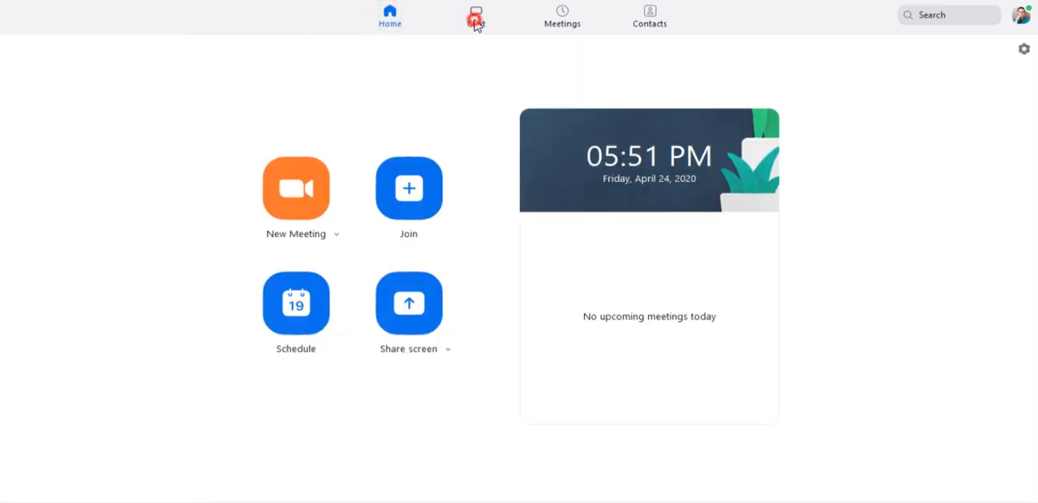
pyautogui.click(475, 15)
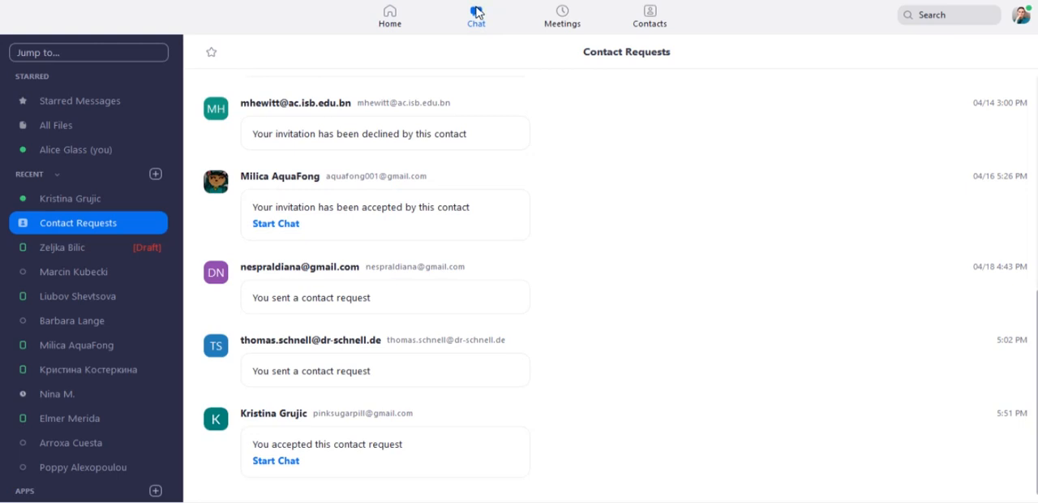
pyautogui.moveTo(89, 197)
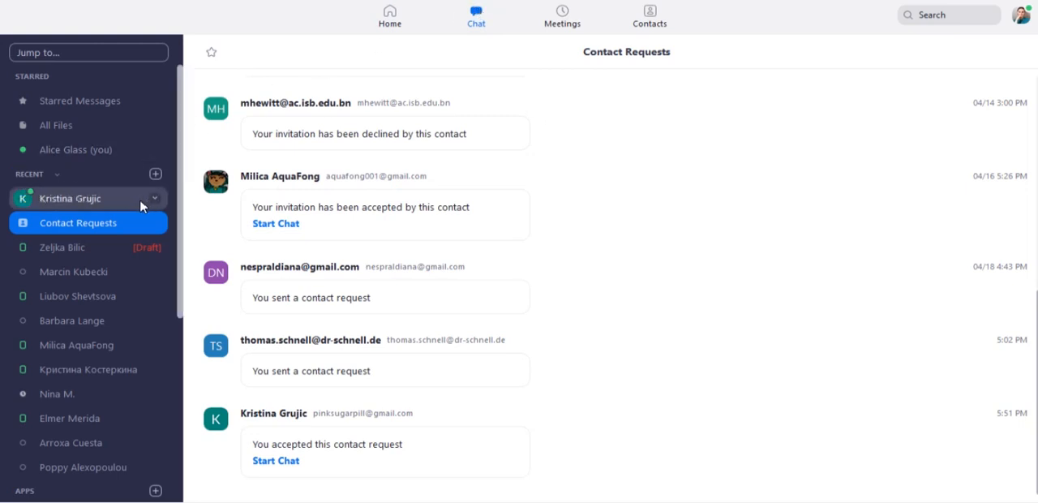
pyautogui.click(70, 198)
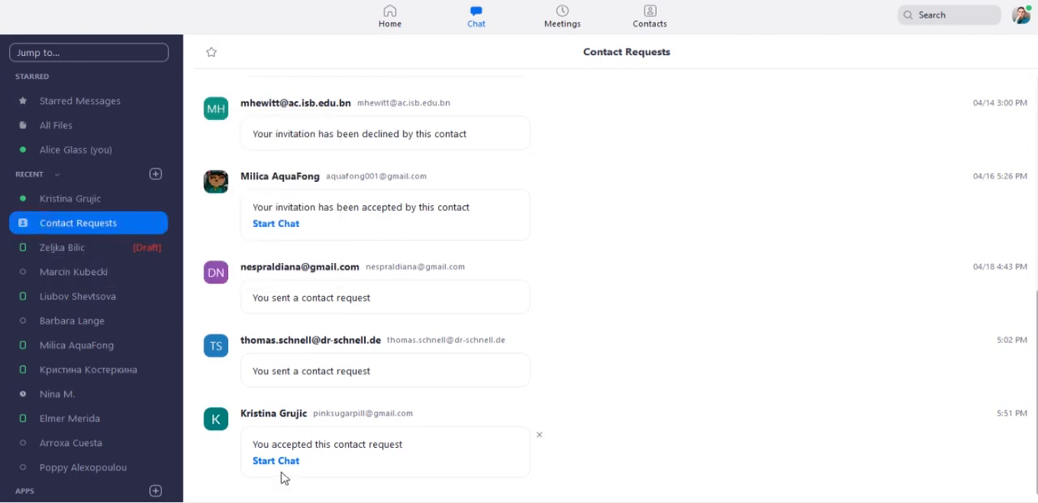
pyautogui.moveTo(575, 497)
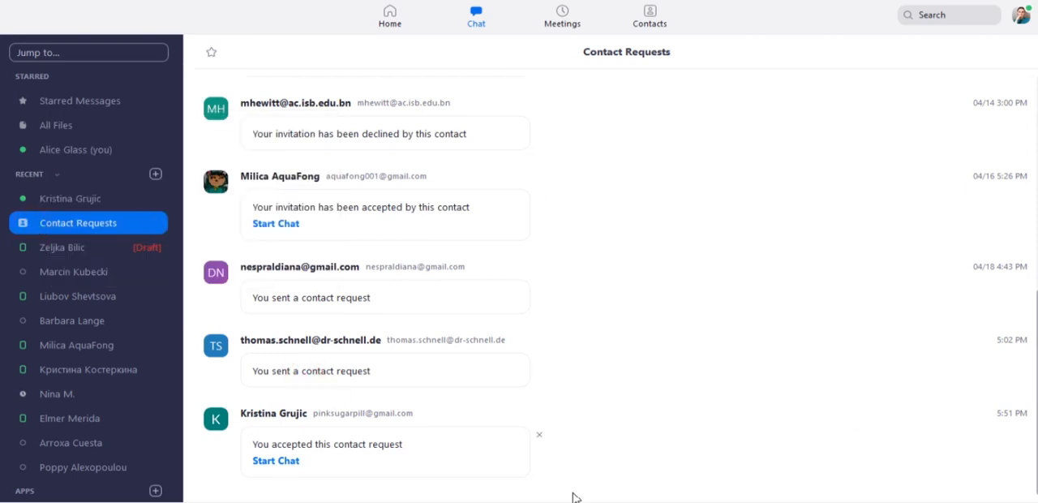